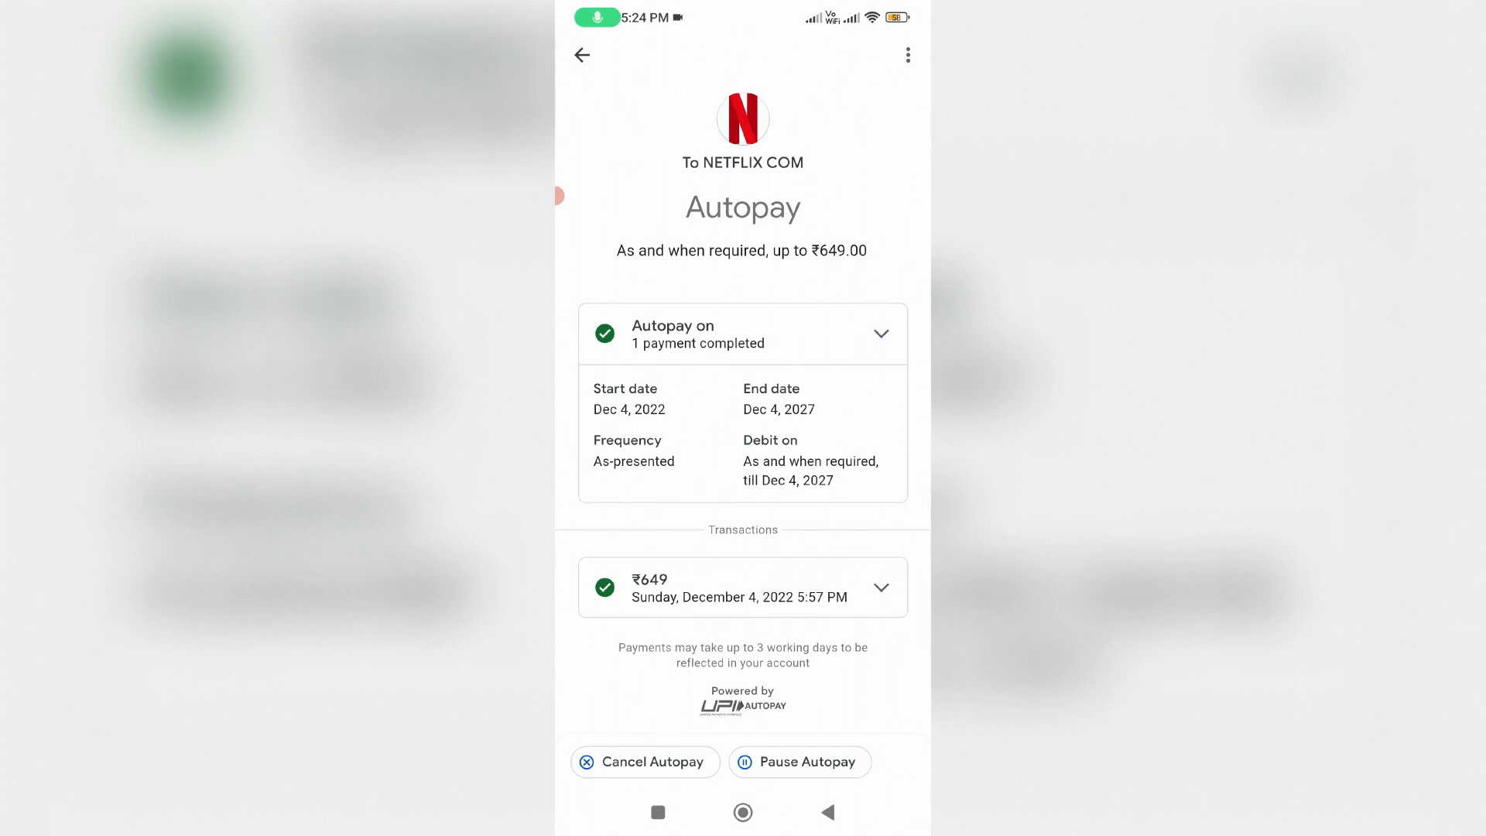
Return from the active Netflix Autopay page to the Google Pay home screen
{"action": "left_click", "coordinate": [582, 56]}
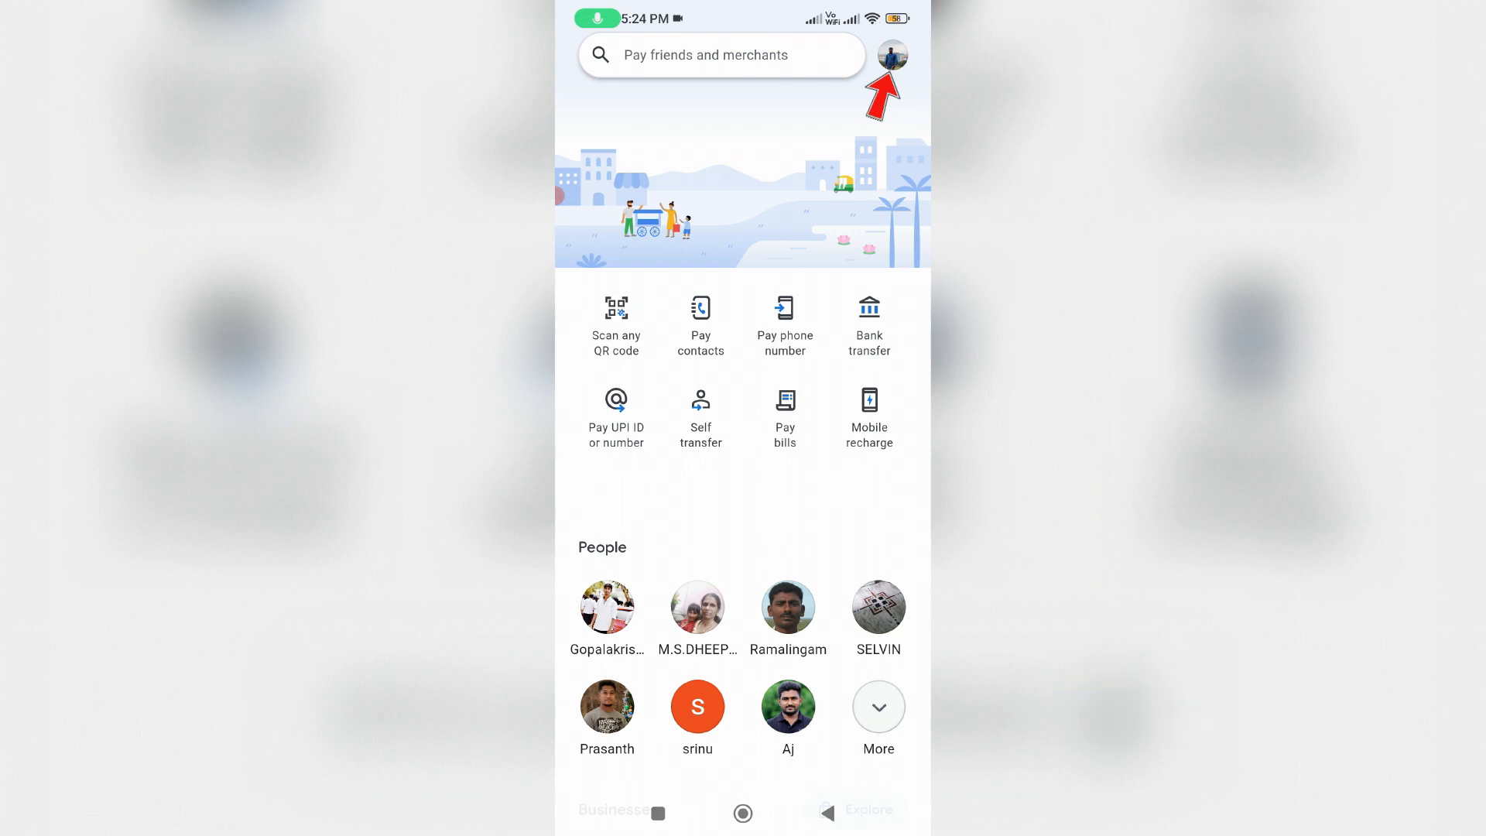
From the profile's Autopay list, select the NETFLIX COM mandate and begin Pause Autopay
{"action": "left_click", "coordinate": [898, 56]}
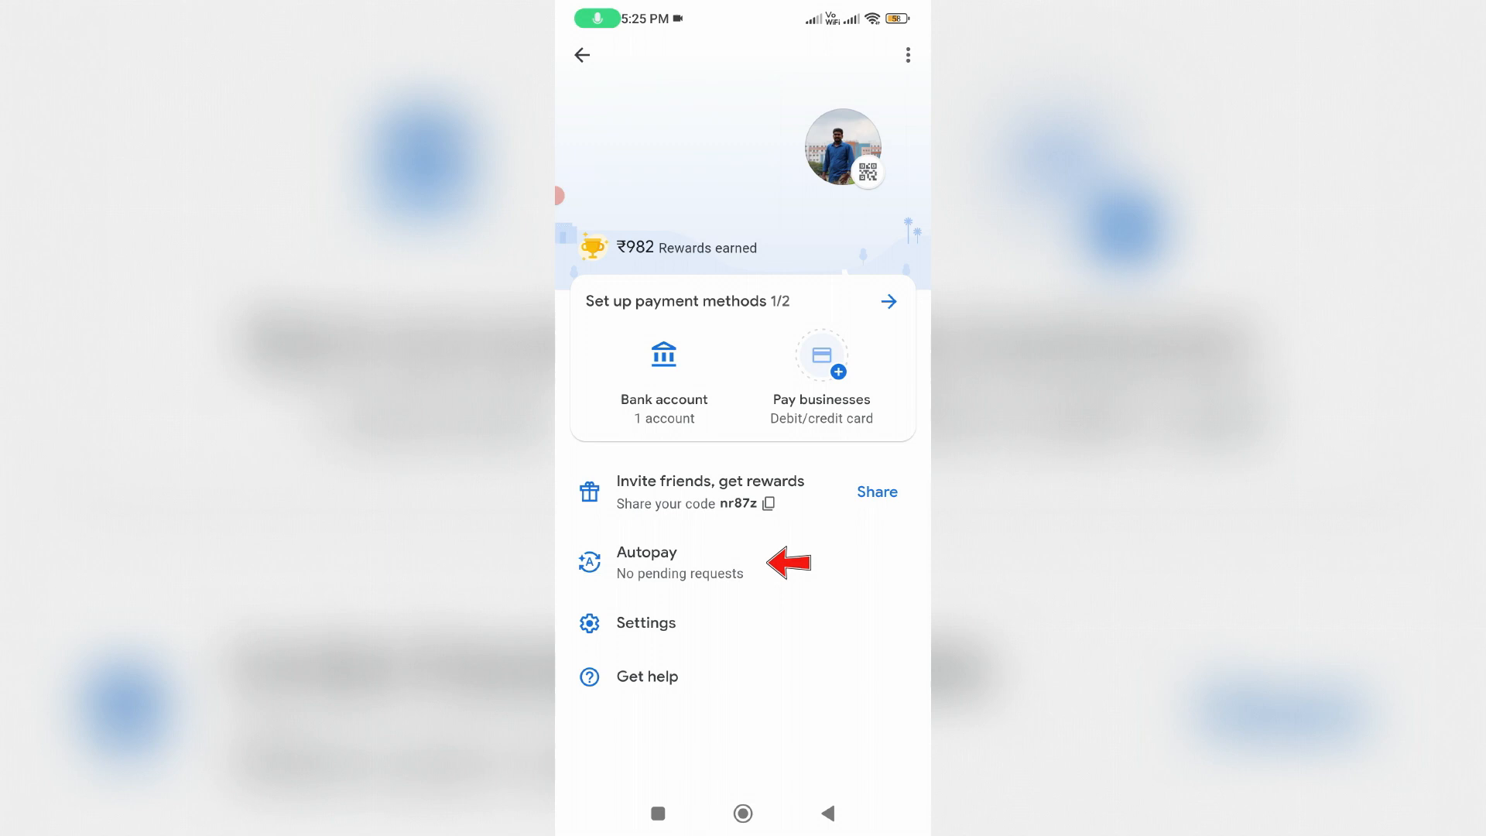
{"action": "left_click", "coordinate": [647, 564]}
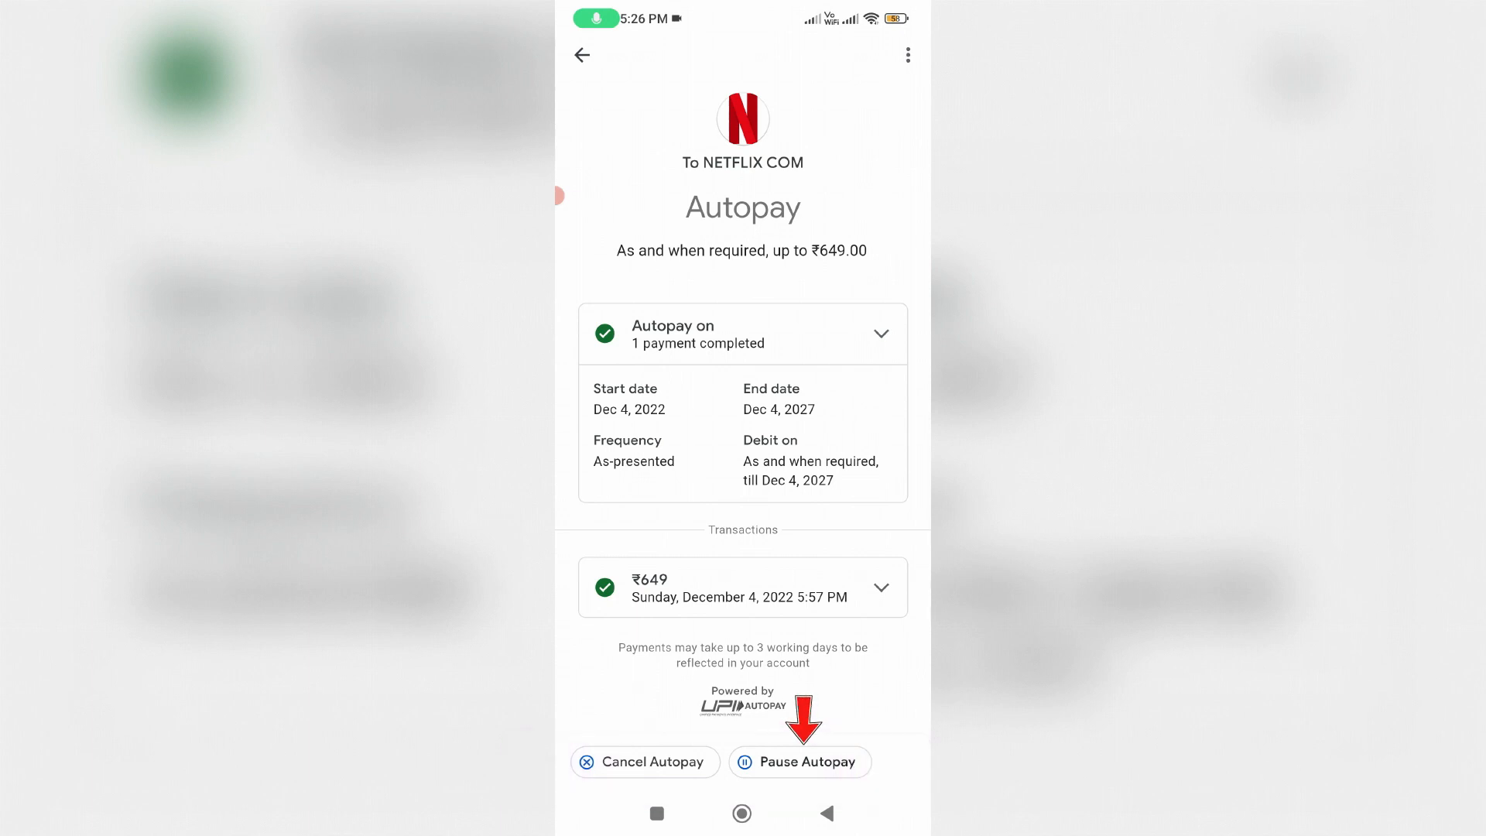
{"action": "left_click", "coordinate": [801, 761]}
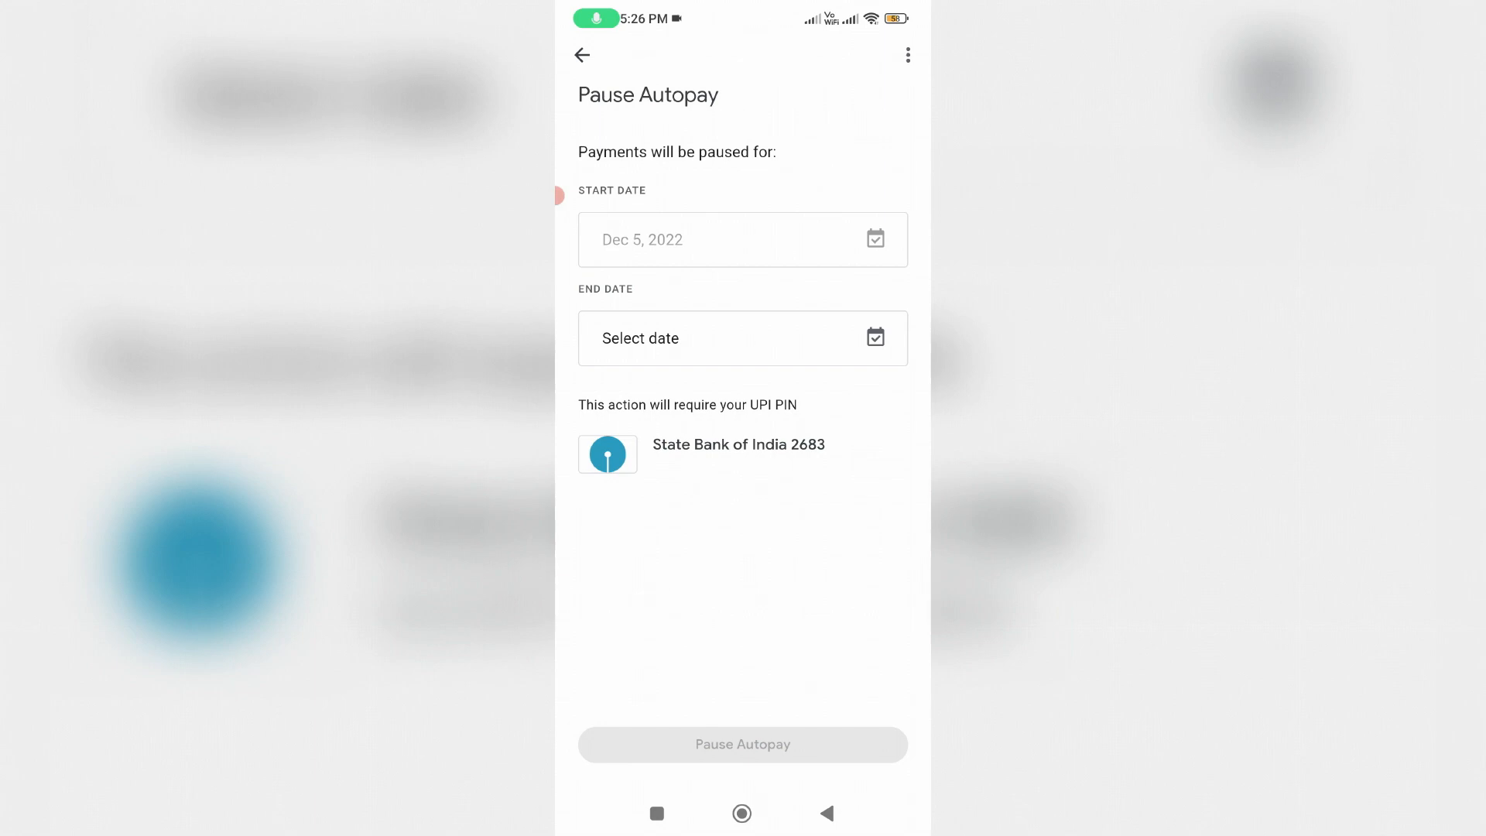
Choose Jan 26, 2023 as pause end date, back out, then choose Cancel Autopay for Netflix
{"action": "left_click", "coordinate": [743, 337]}
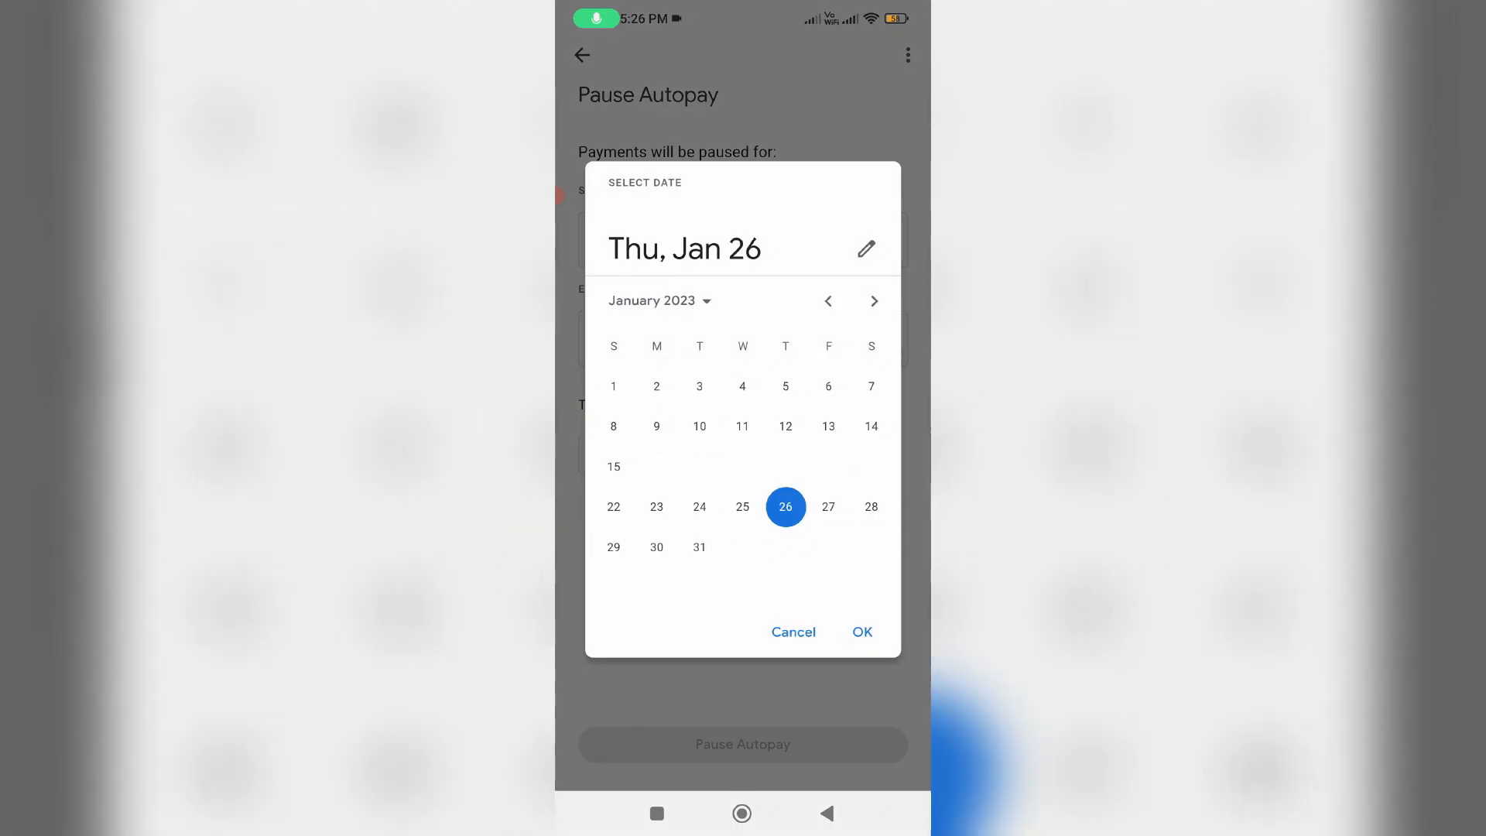
{"action": "left_click", "coordinate": [863, 631]}
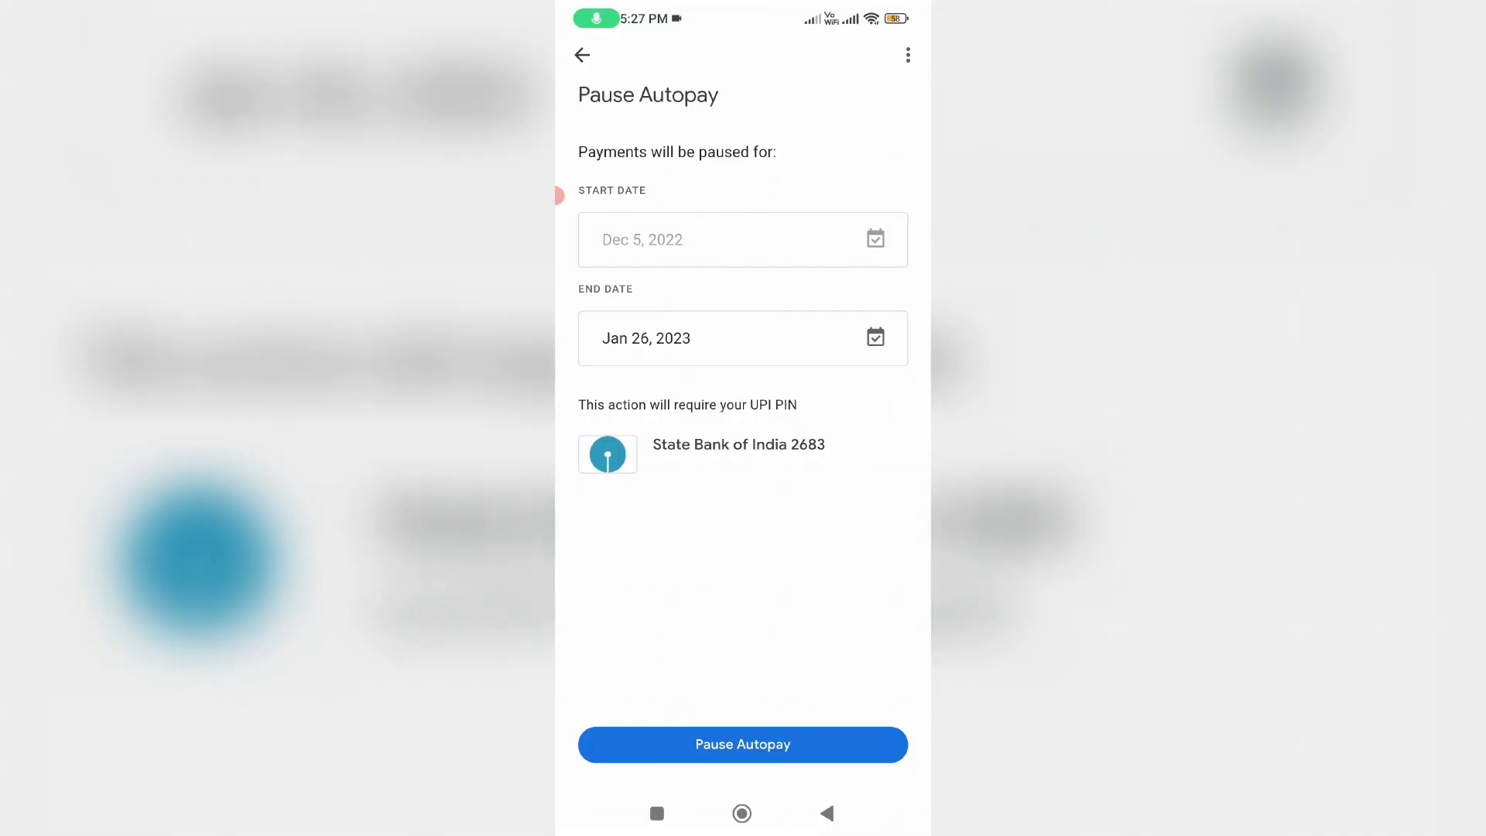
{"action": "left_click", "coordinate": [582, 56]}
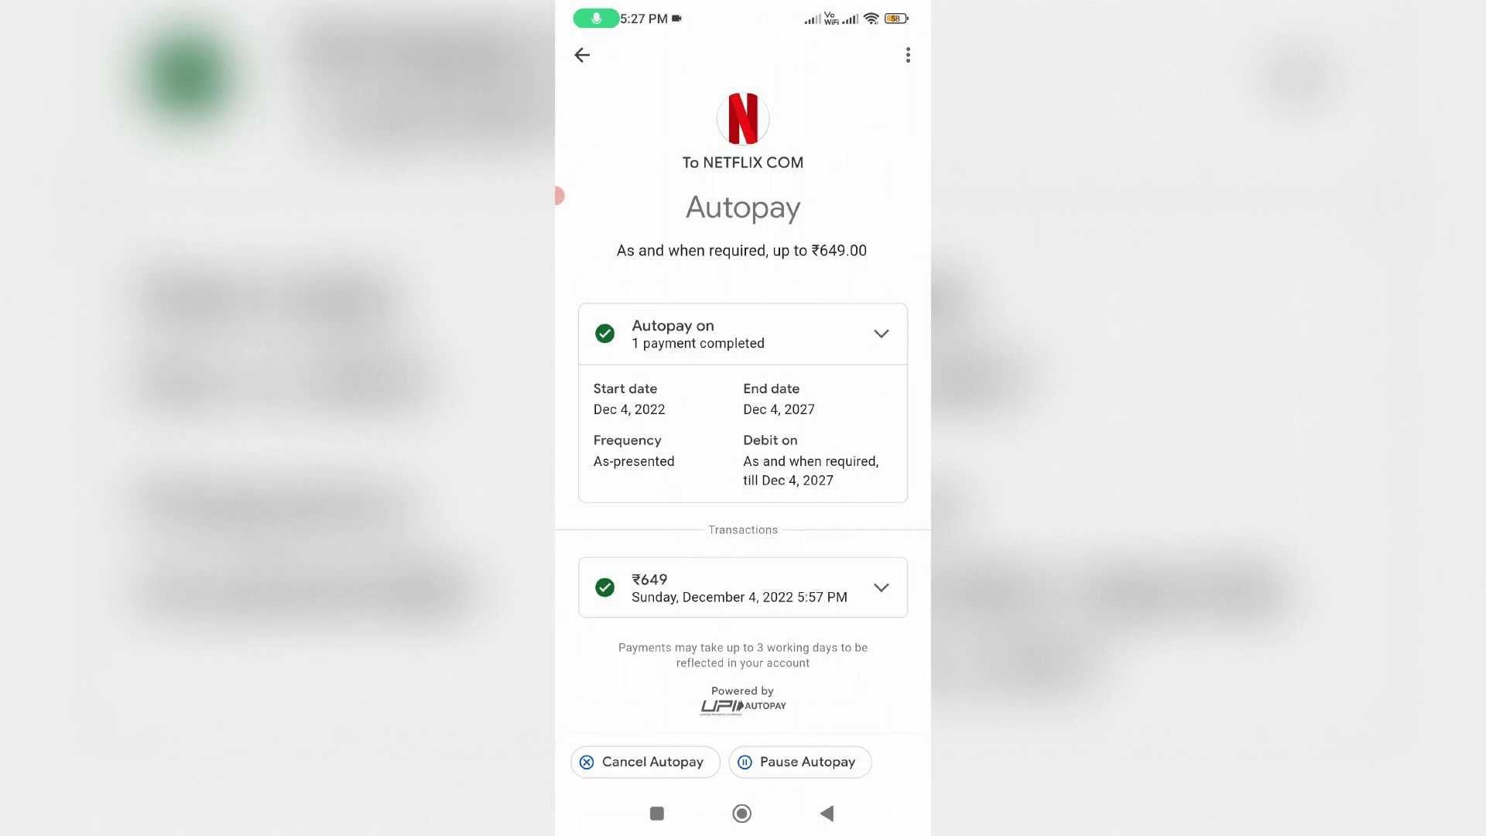
{"action": "left_click", "coordinate": [644, 762]}
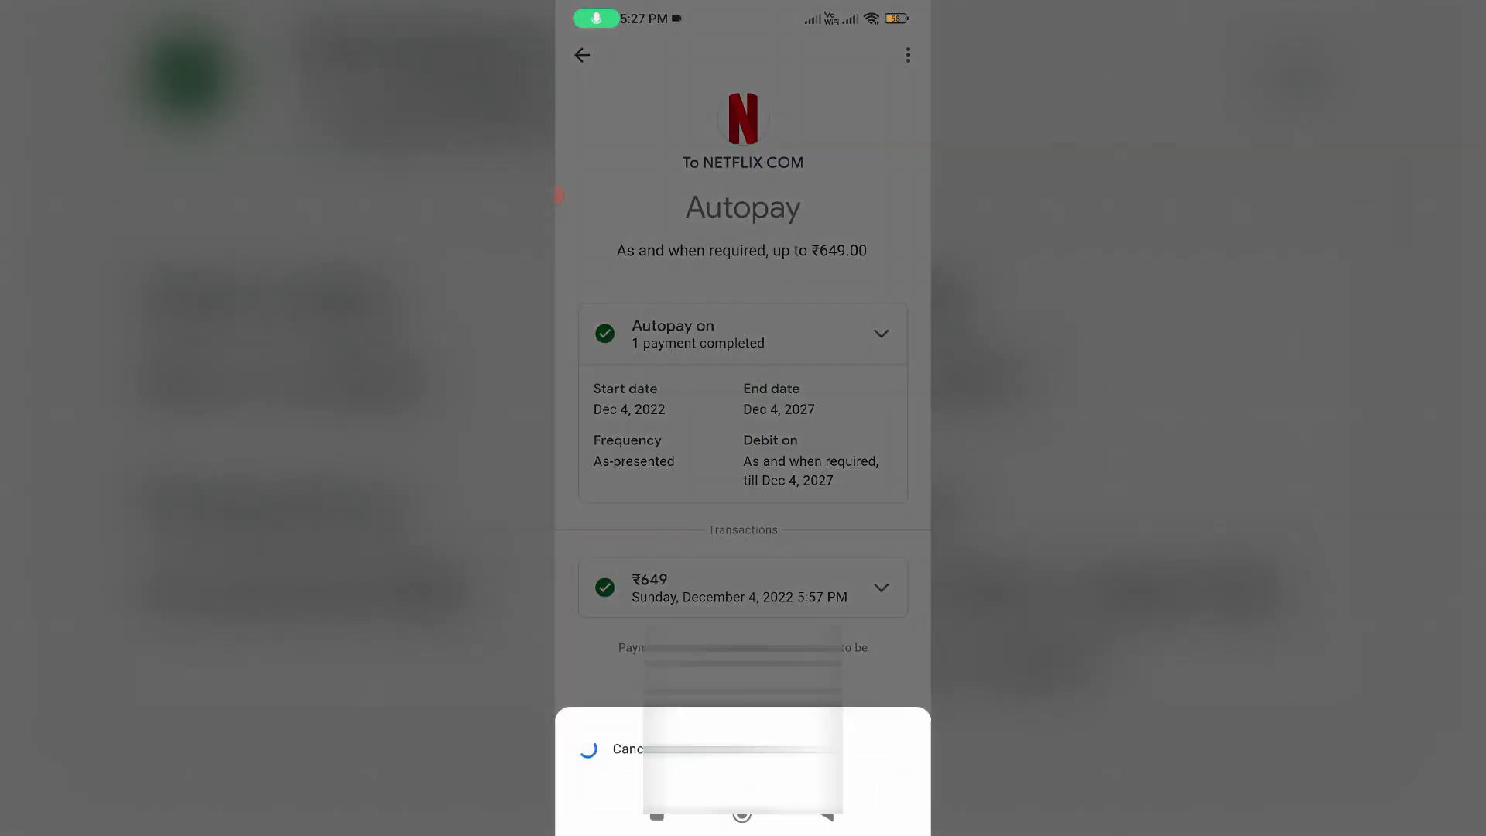